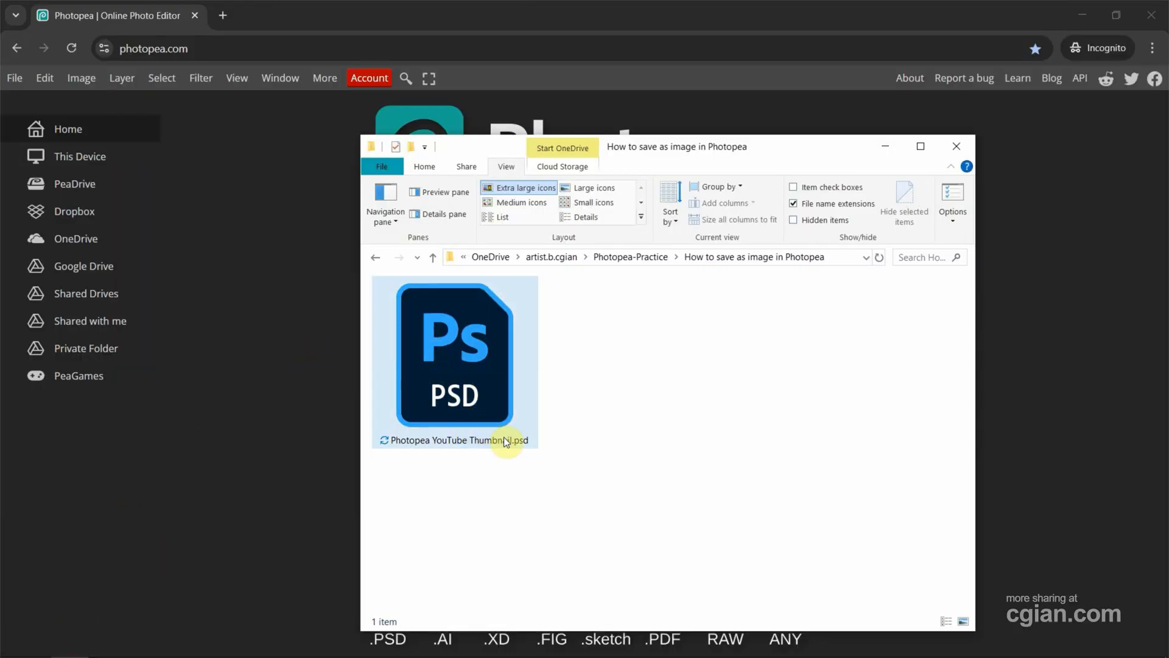
mouse_move(521, 443)
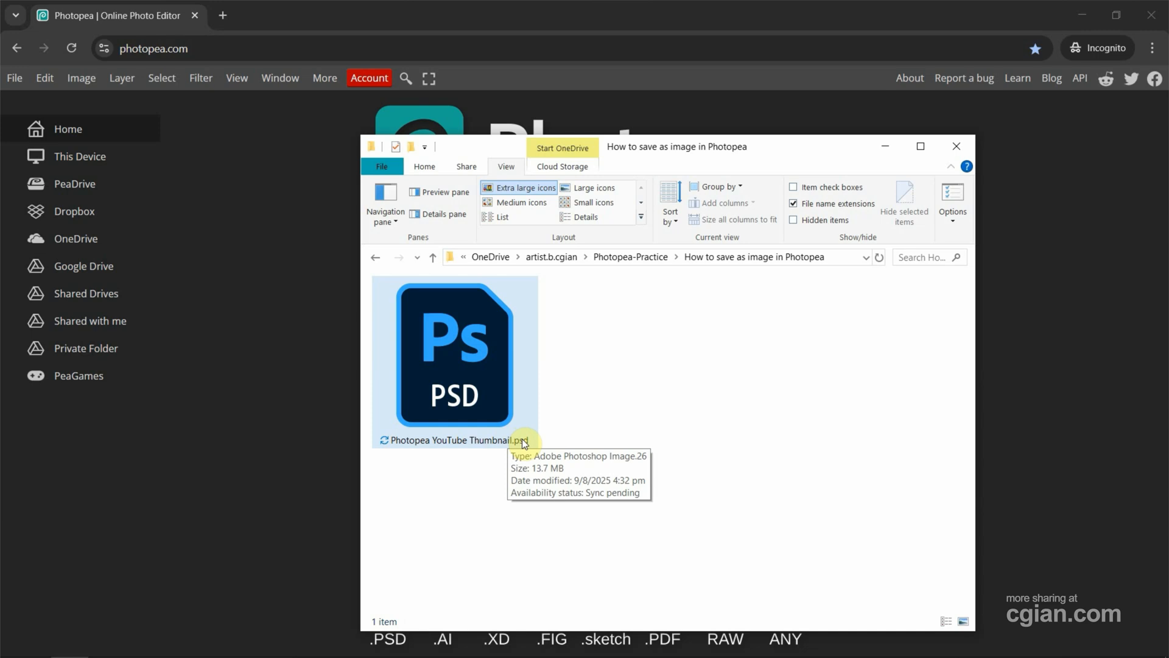
Drag Photopea YouTube Thumbnail.psd from File Explorer into Photopea to open it.
left_click(453, 368)
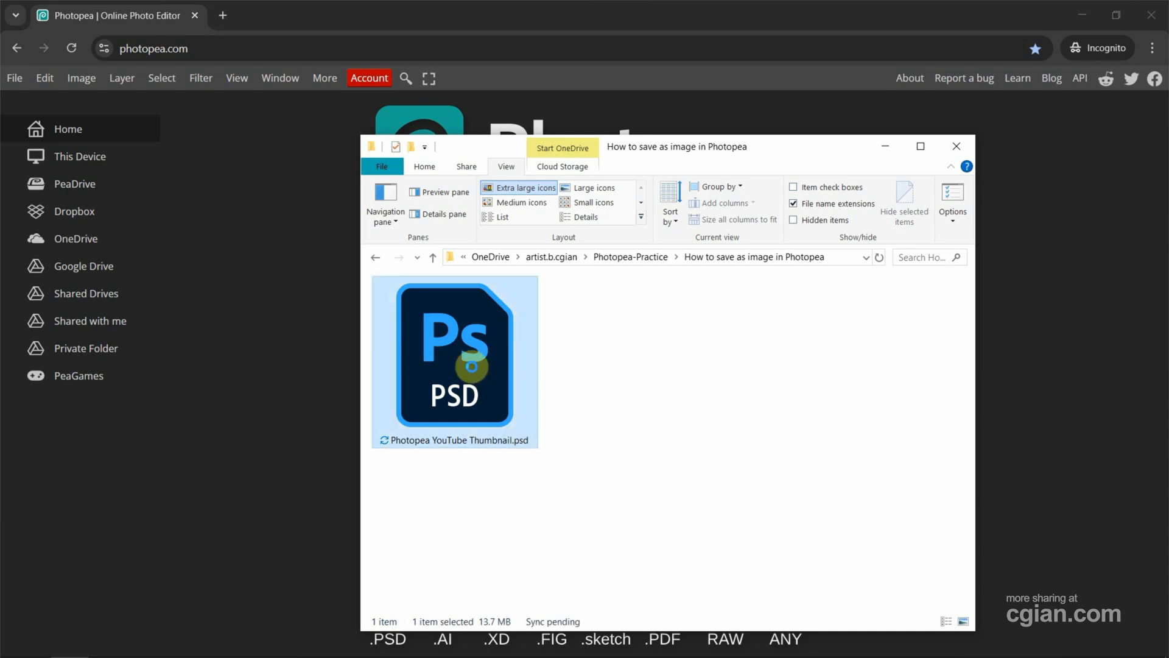
left_click_drag(452, 358, 315, 282)
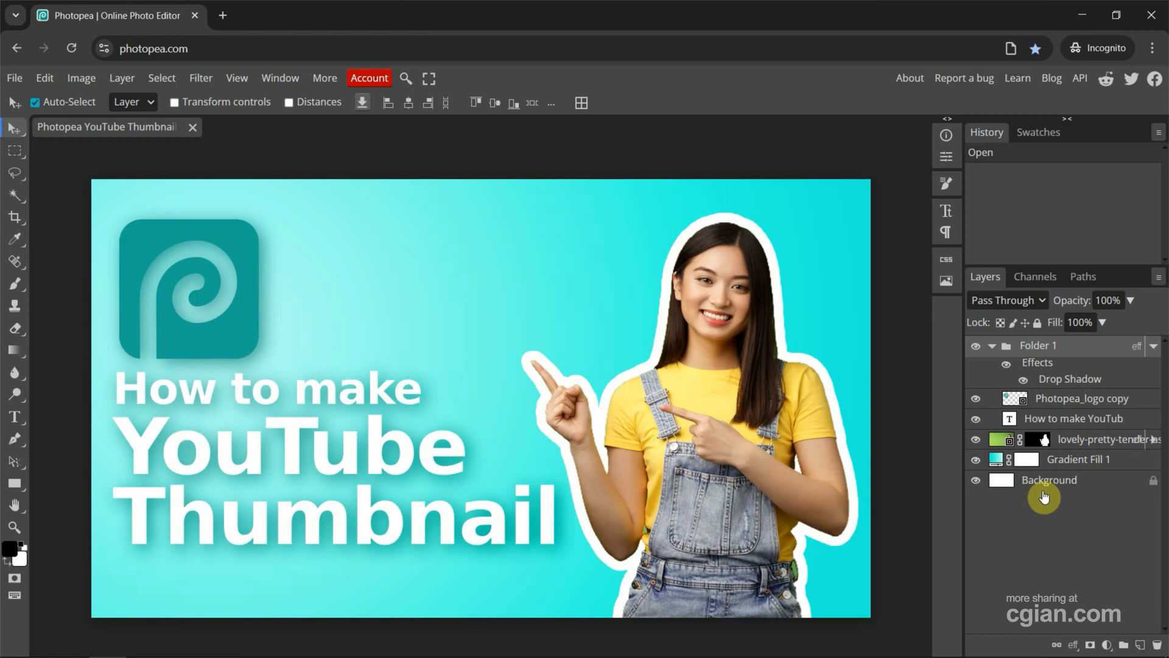
mouse_move(128, 195)
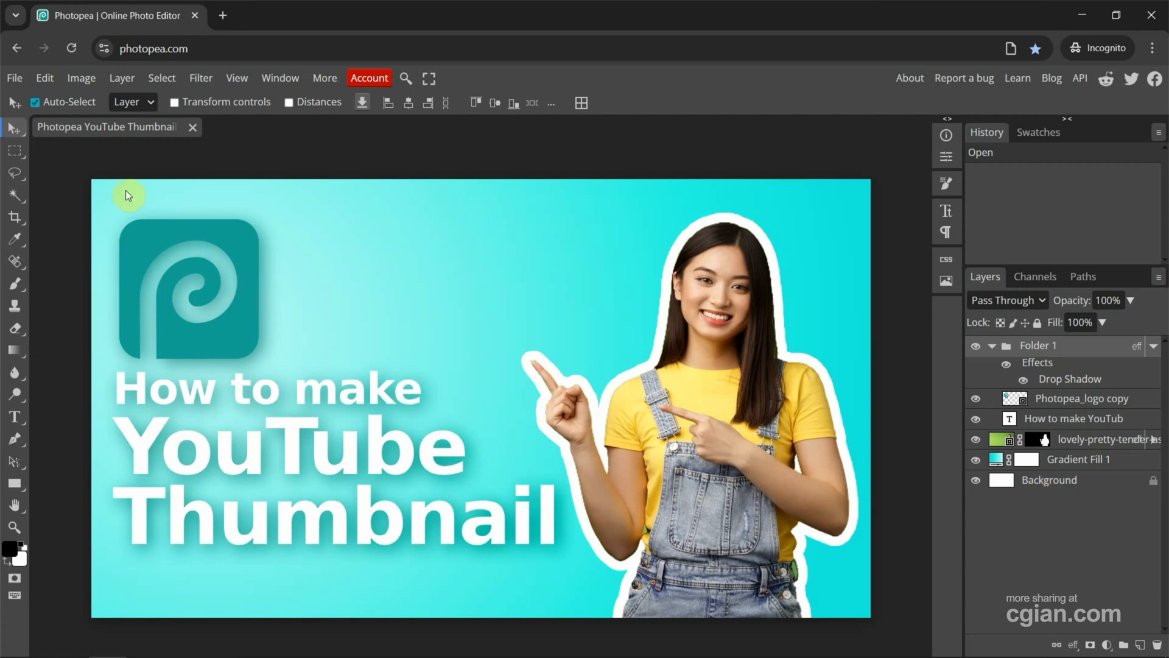
Open Photopea's File menu to reach the export options for the thumbnail.
left_click(15, 77)
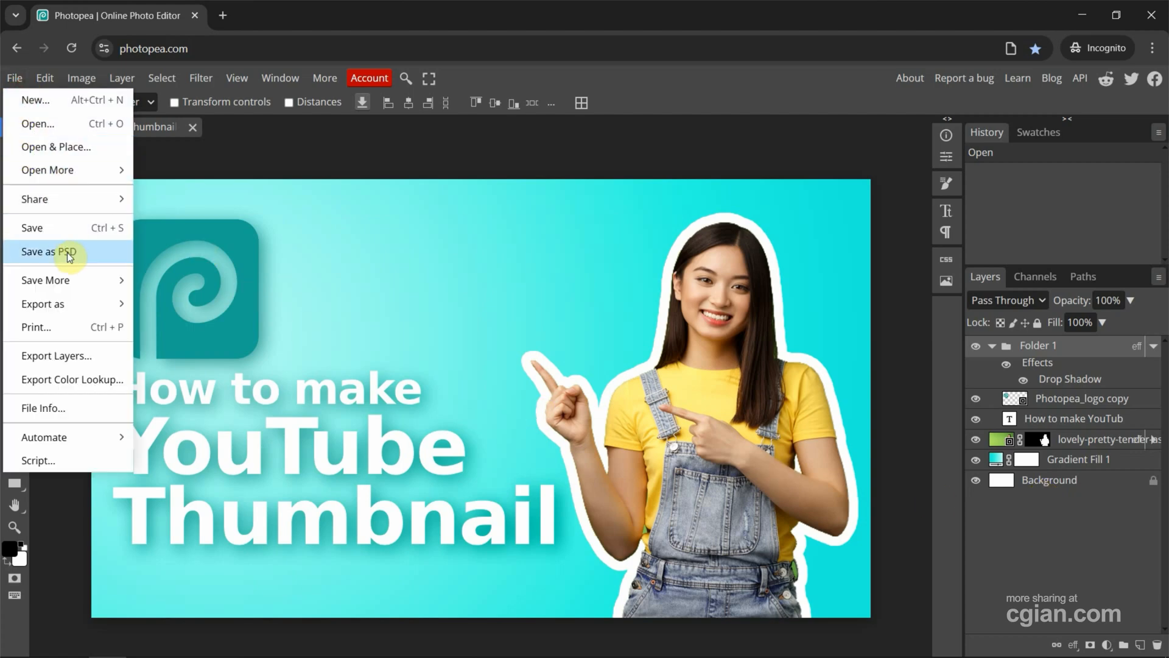
mouse_move(63, 288)
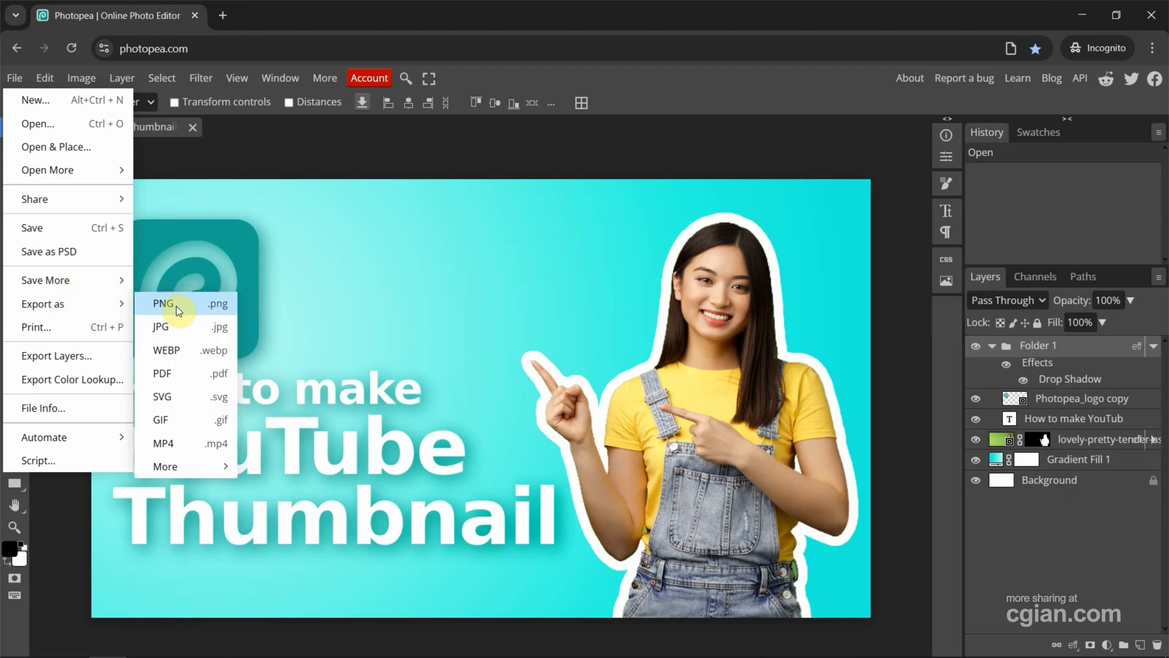
mouse_move(181, 326)
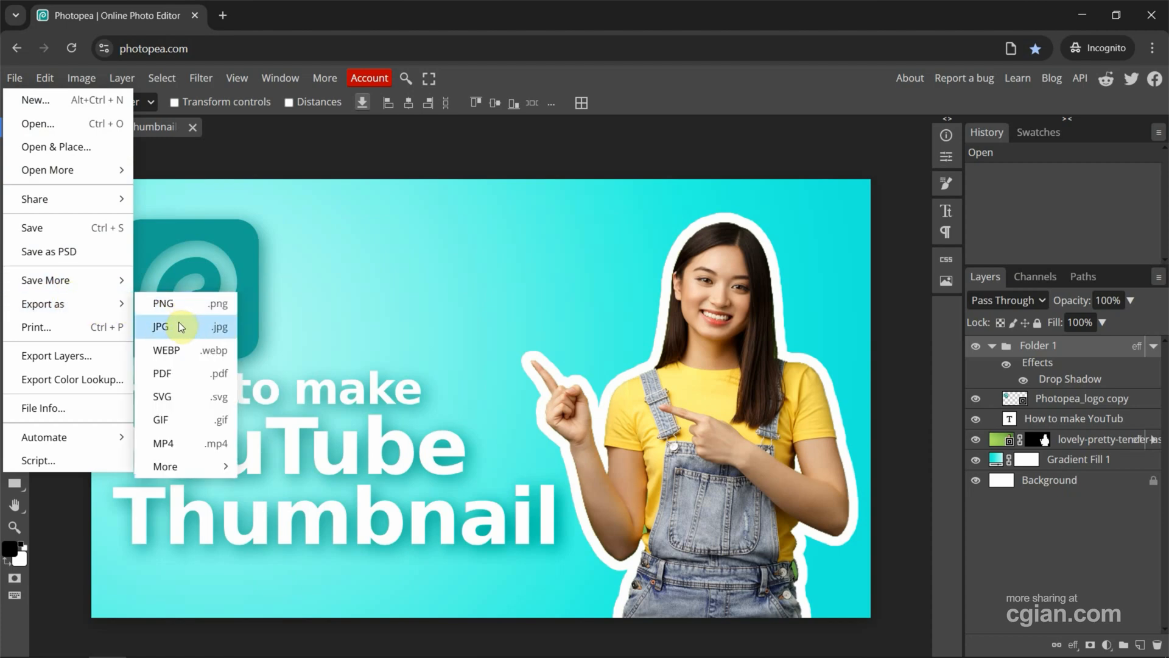
mouse_move(187, 333)
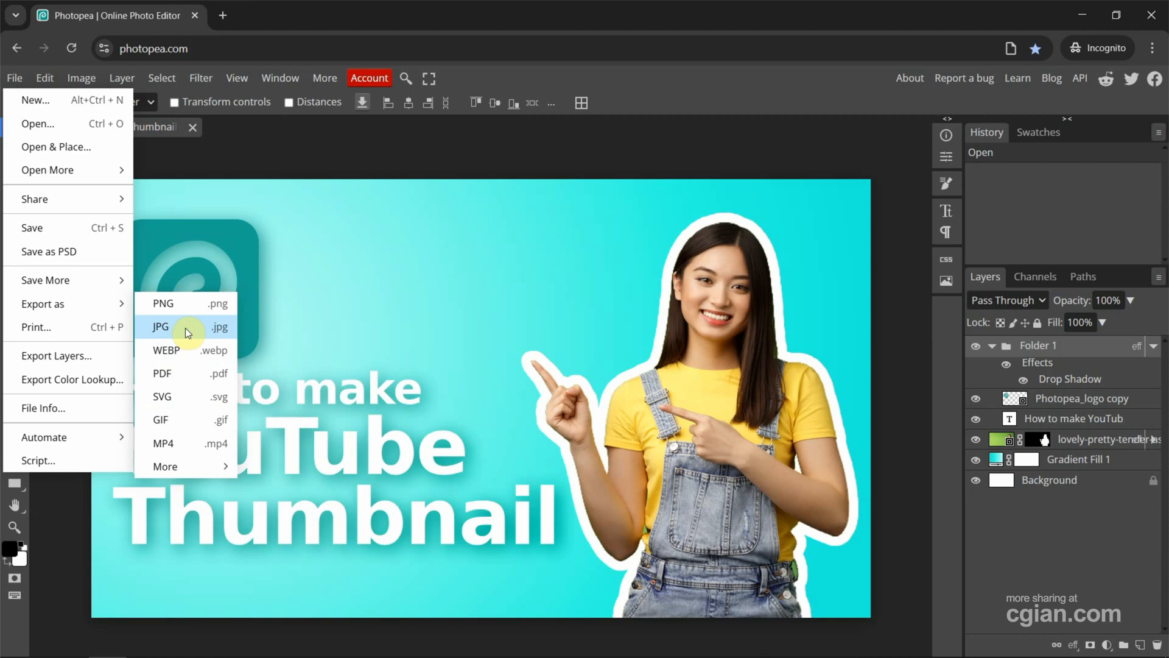
mouse_move(178, 331)
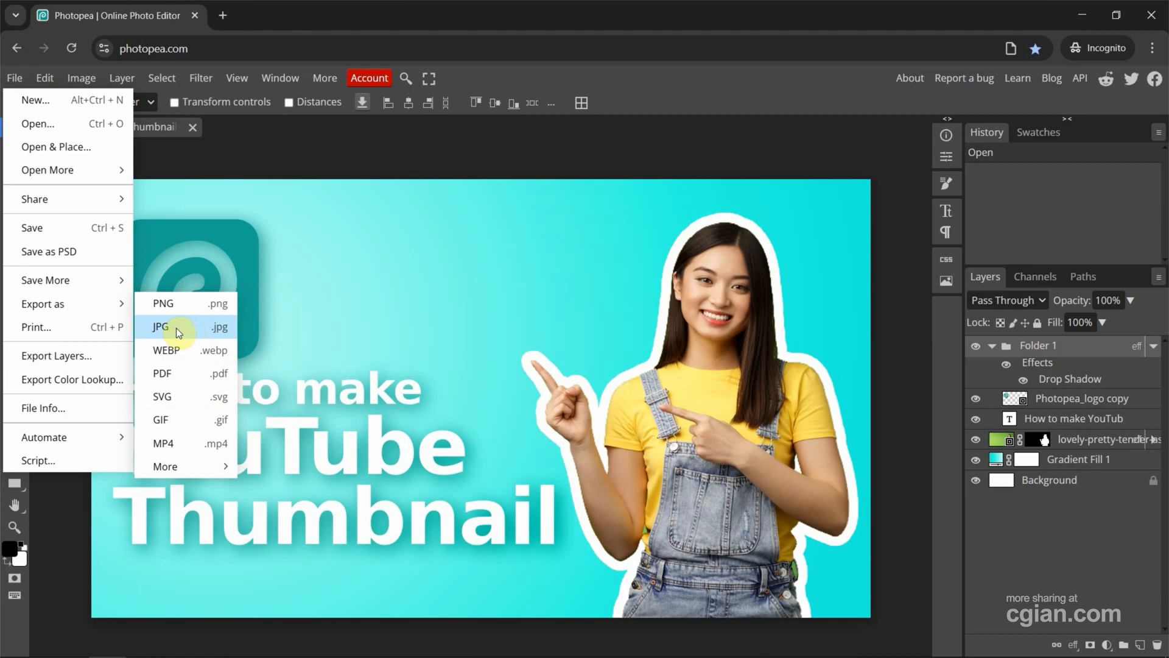
Export the thumbnail as a 1280×720 JPG at 100% quality.
left_click(160, 327)
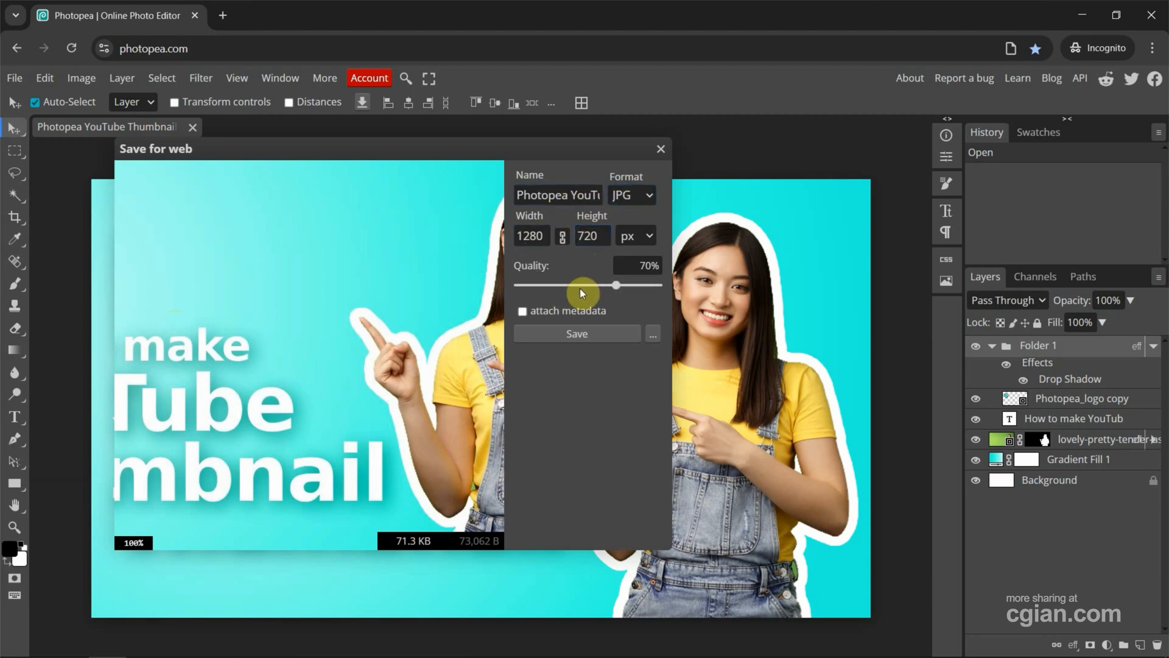
left_click_drag(584, 285, 658, 285)
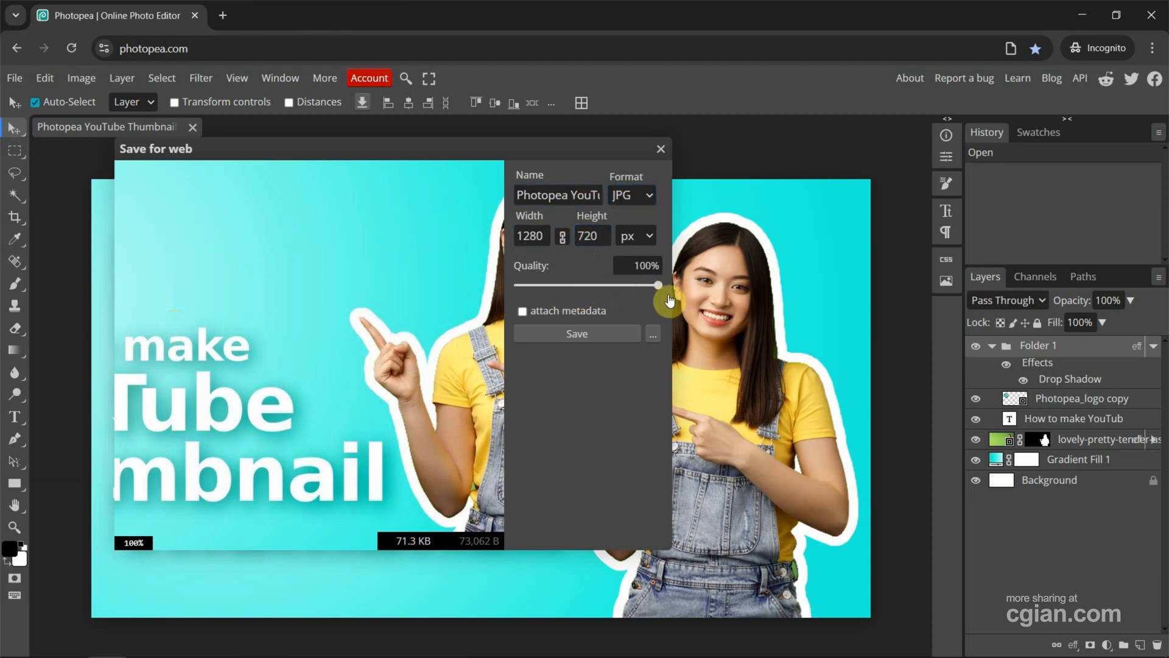
left_click(577, 333)
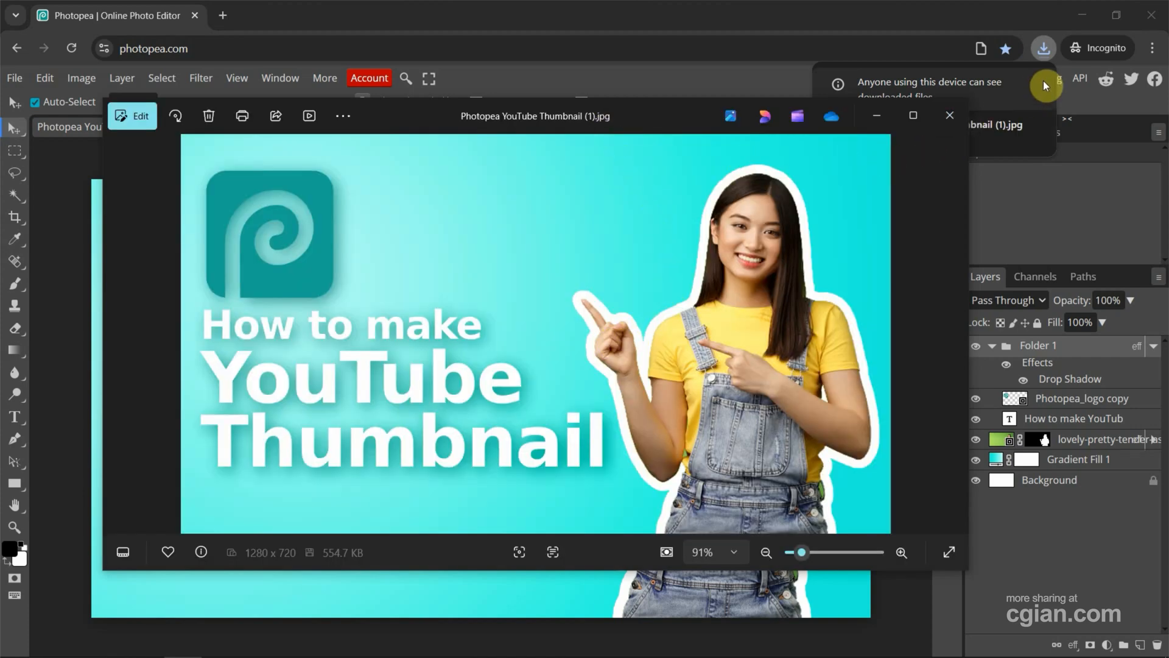
Confirm the 555 KB JPG download in Chrome's downloads list, then close it.
left_click(1043, 47)
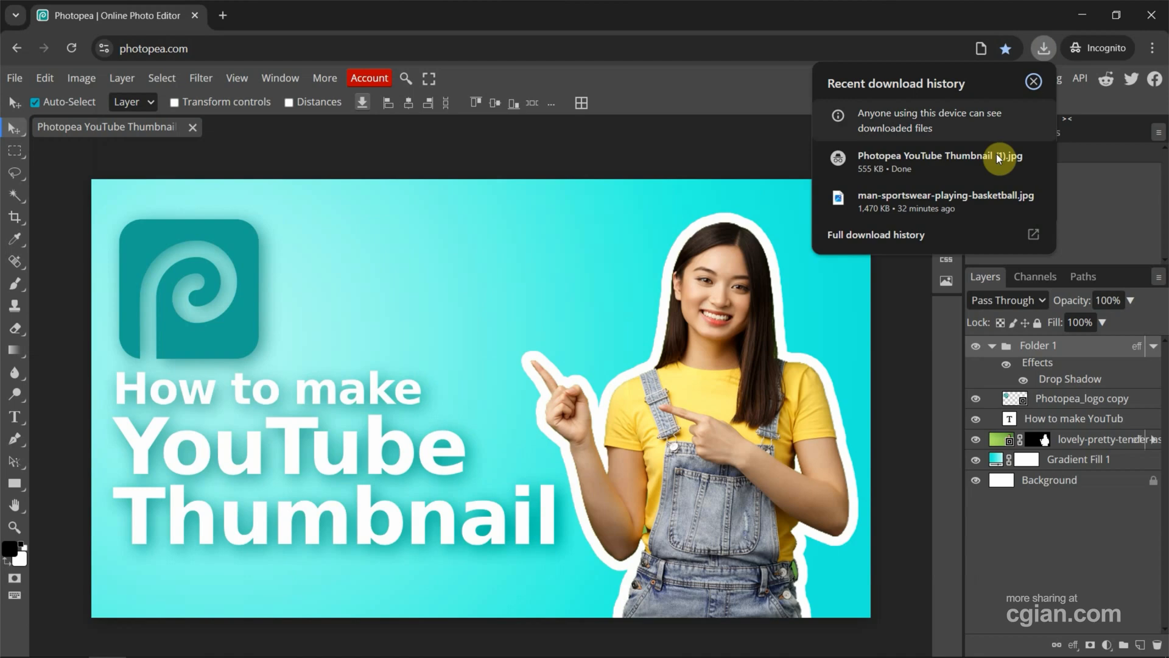
mouse_move(929, 164)
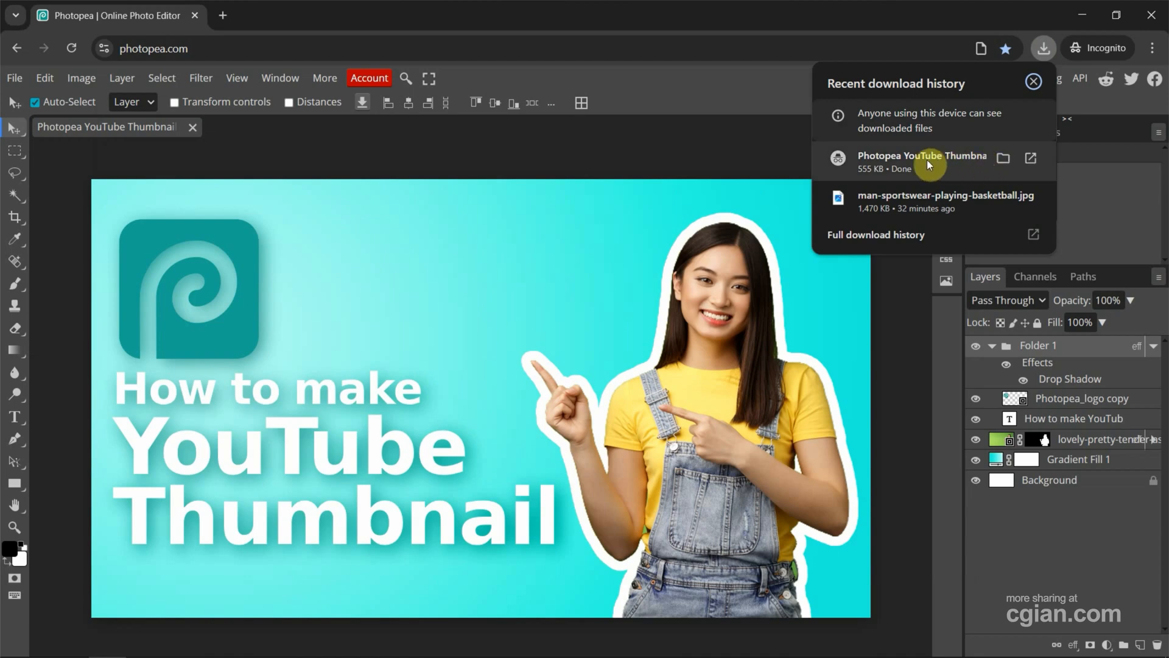
mouse_move(911, 161)
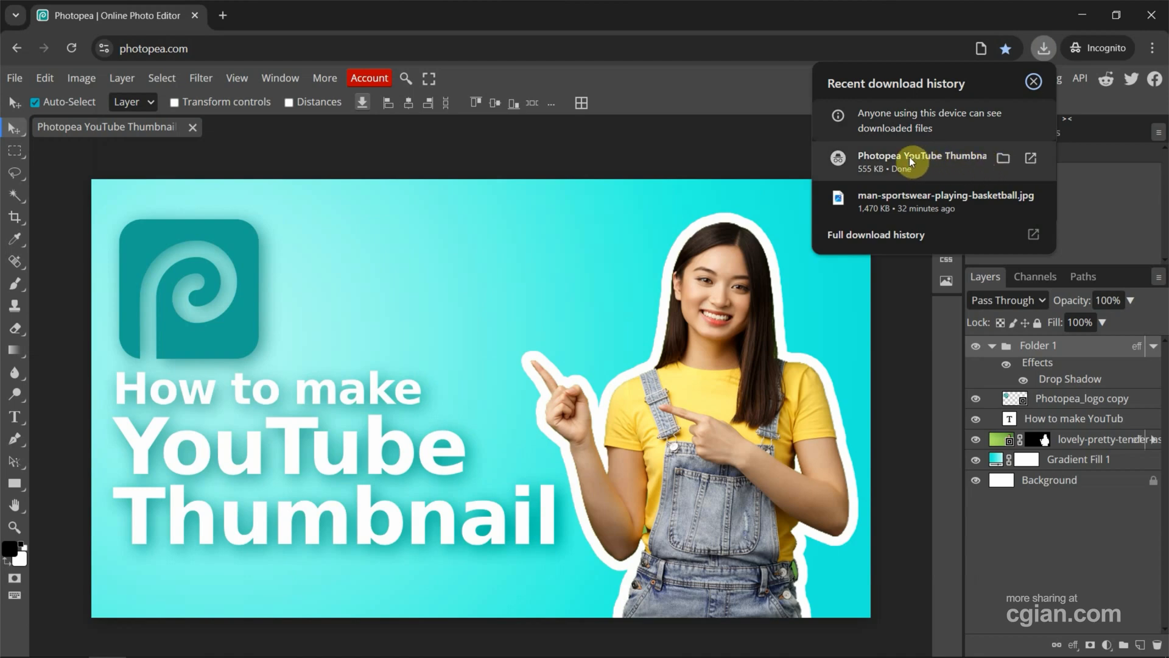
mouse_move(794, 130)
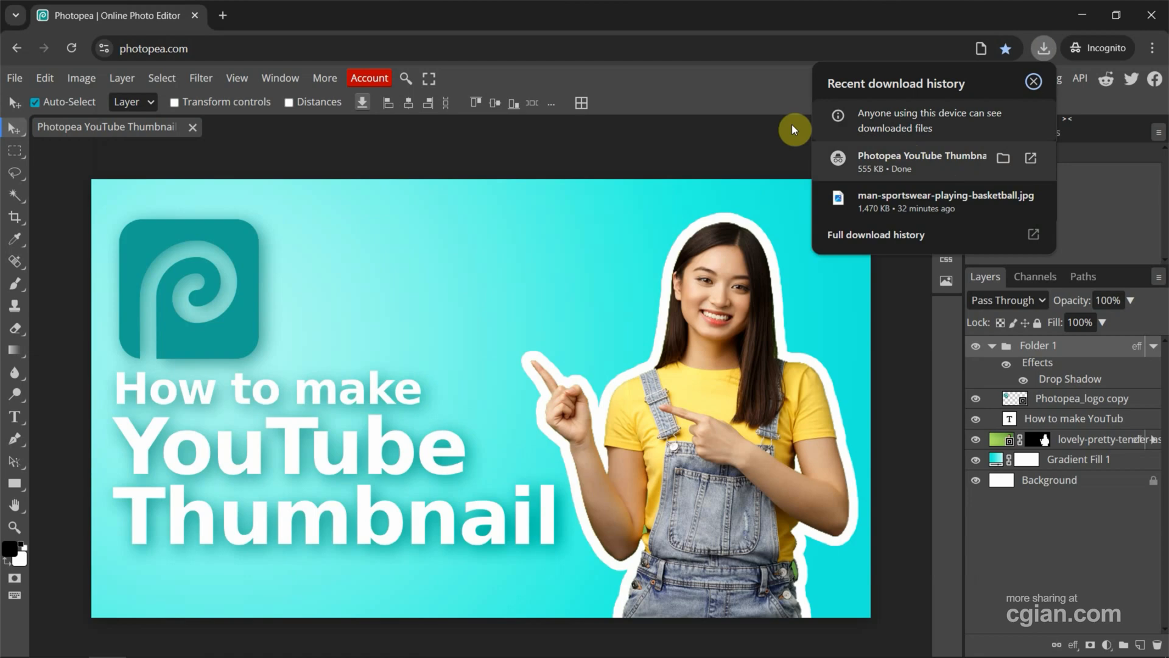
left_click(1034, 81)
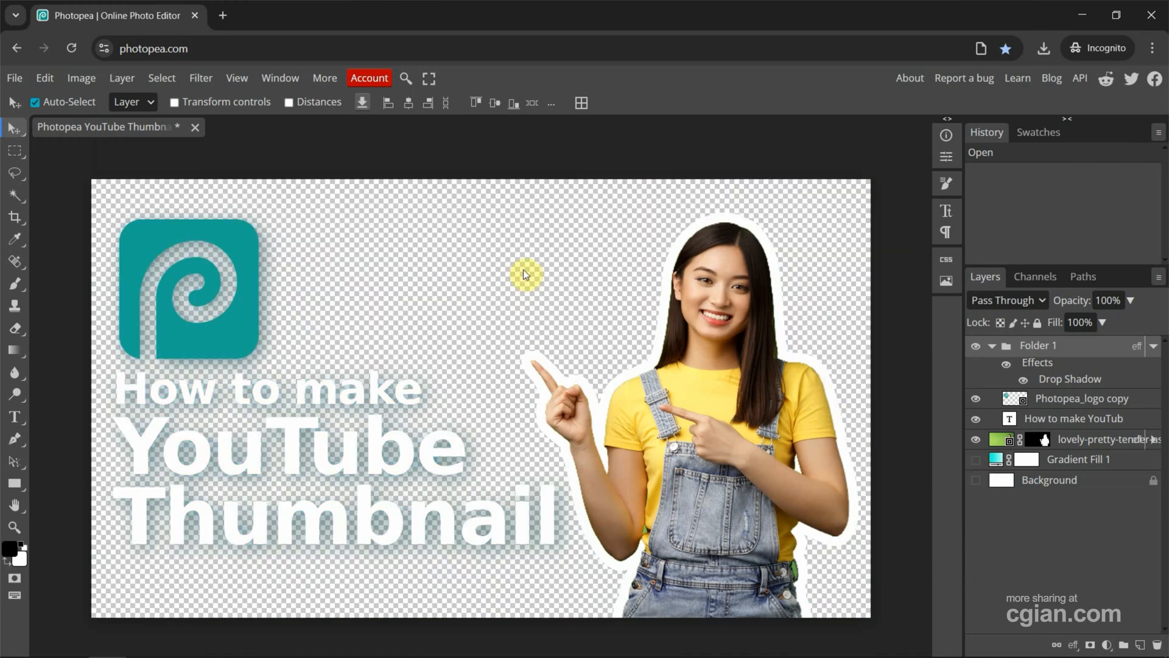
mouse_move(468, 297)
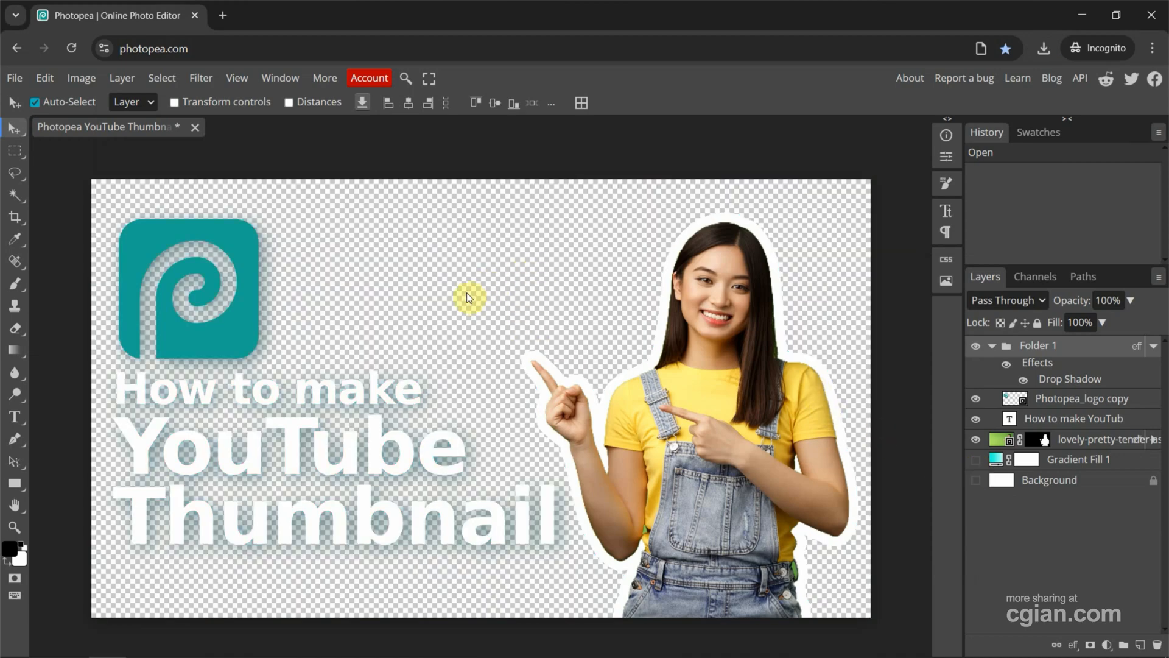
Show Photopea's File > Export as format list for the transparent thumbnail.
left_click(13, 78)
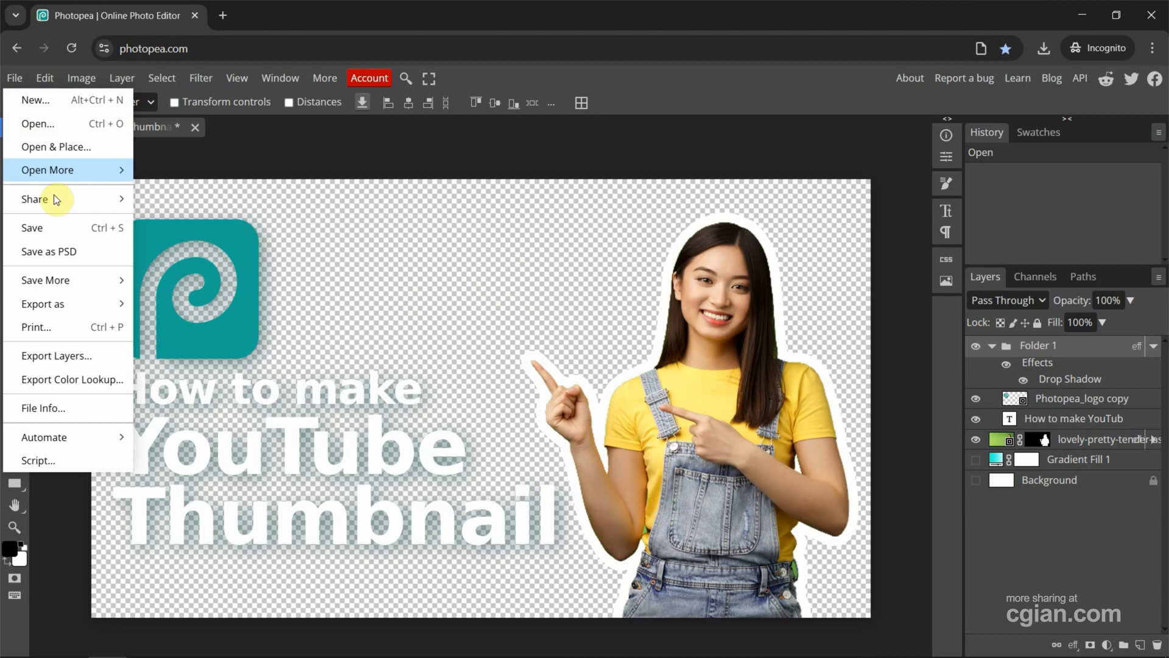
left_click(43, 304)
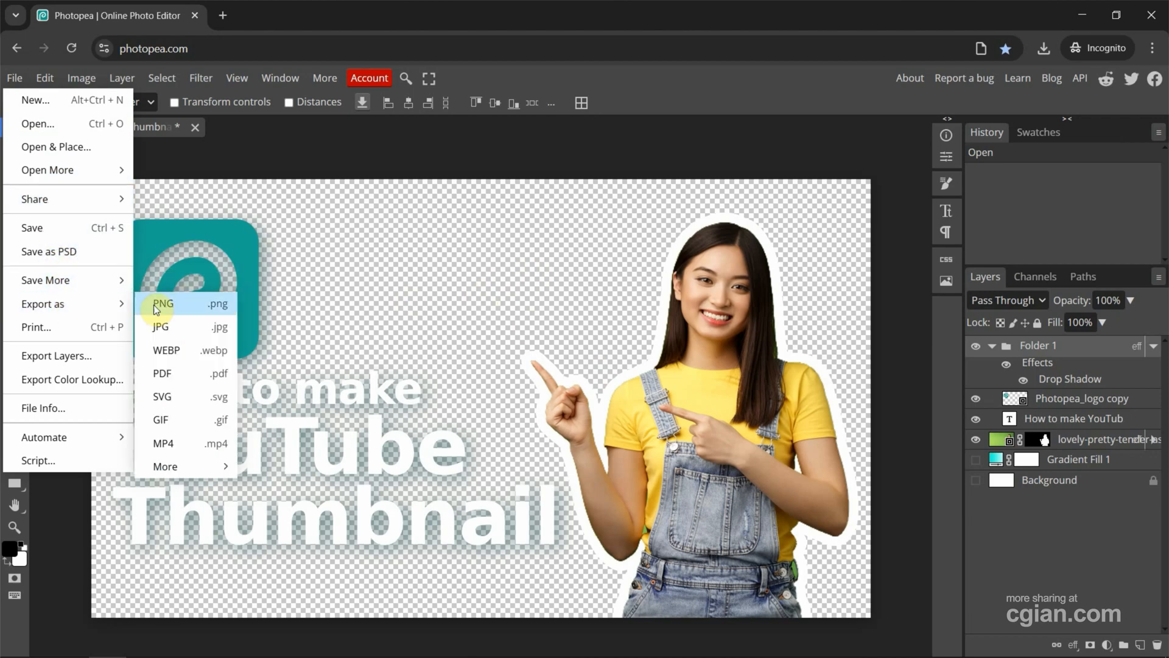
Export the transparent thumbnail as a 1280×720 PNG at 100% quality.
left_click(163, 304)
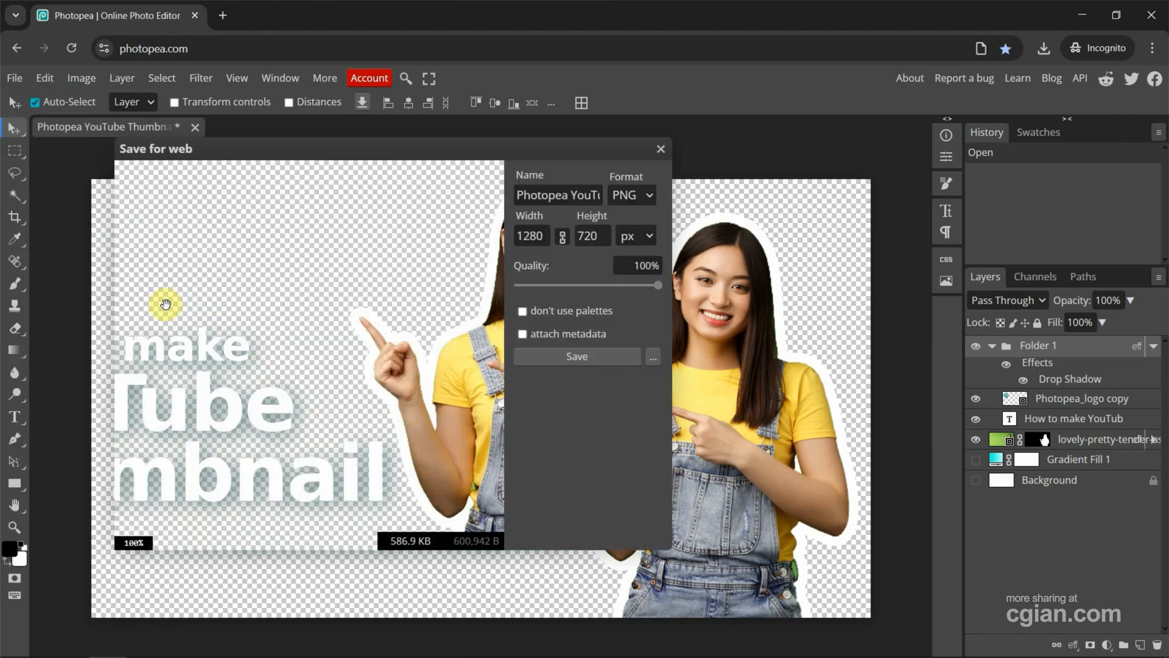
left_click(558, 195)
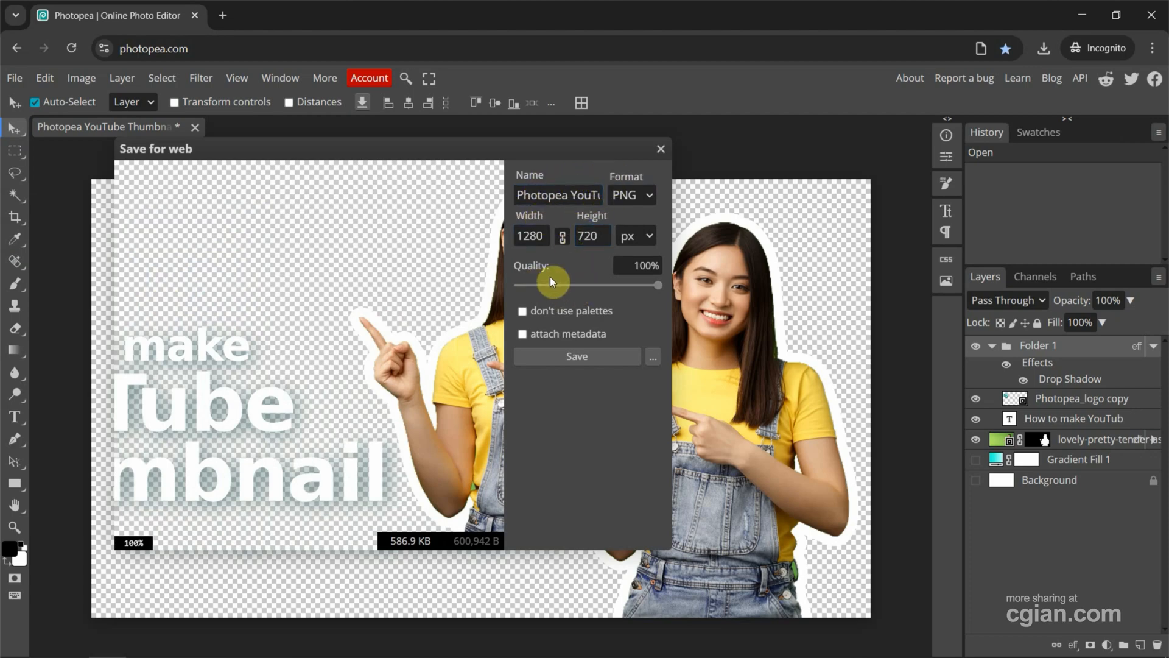
left_click(577, 356)
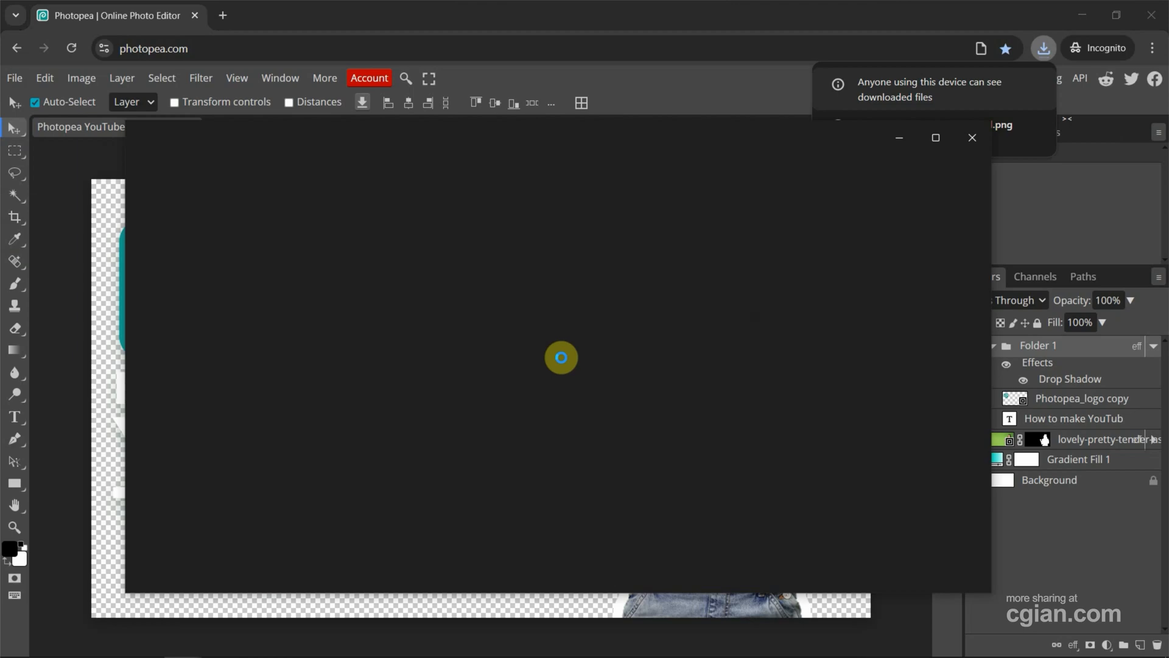